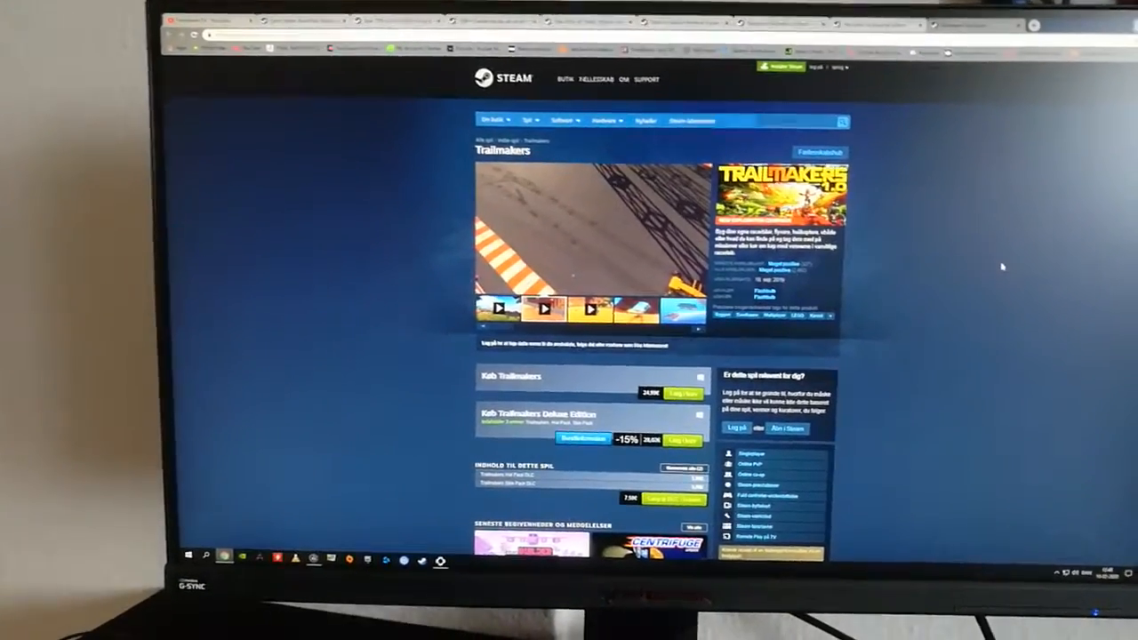
Reveal the Windows taskbar calendar flyout with today's date beside the Trailmakers store page.
{"action": "left_click", "coordinate": [1077, 544]}
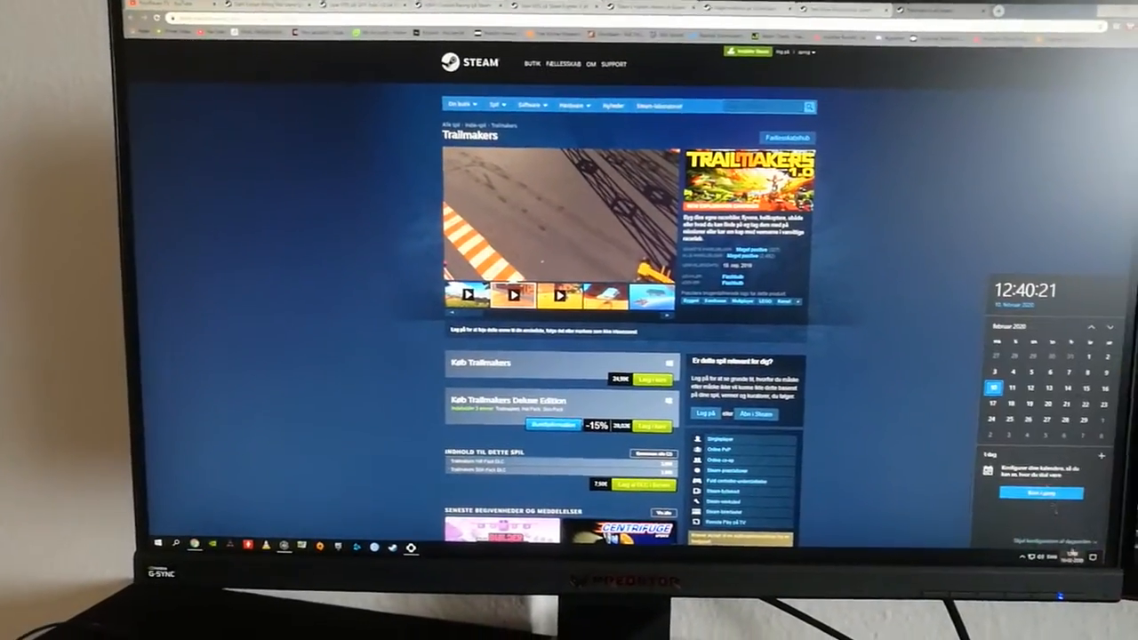